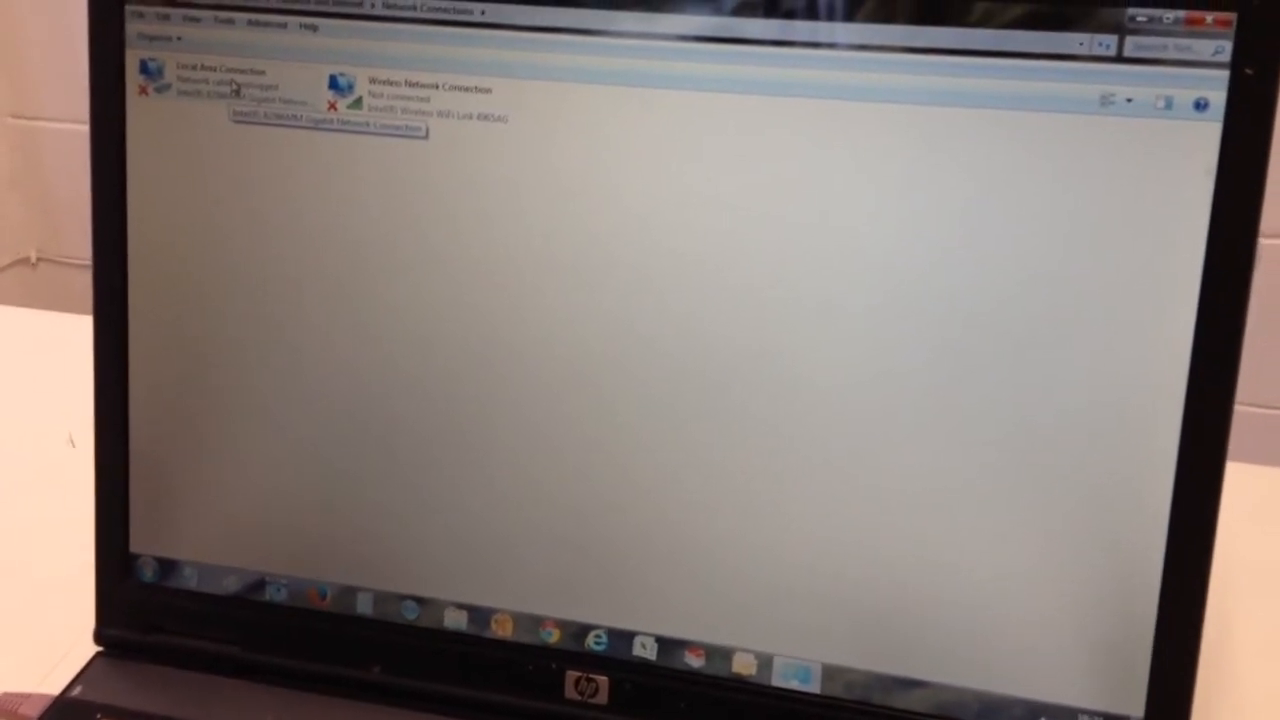
Bring up the Local Area Connection properties dialog from Network Connections
{"action": "right_click", "coordinate": [190, 84]}
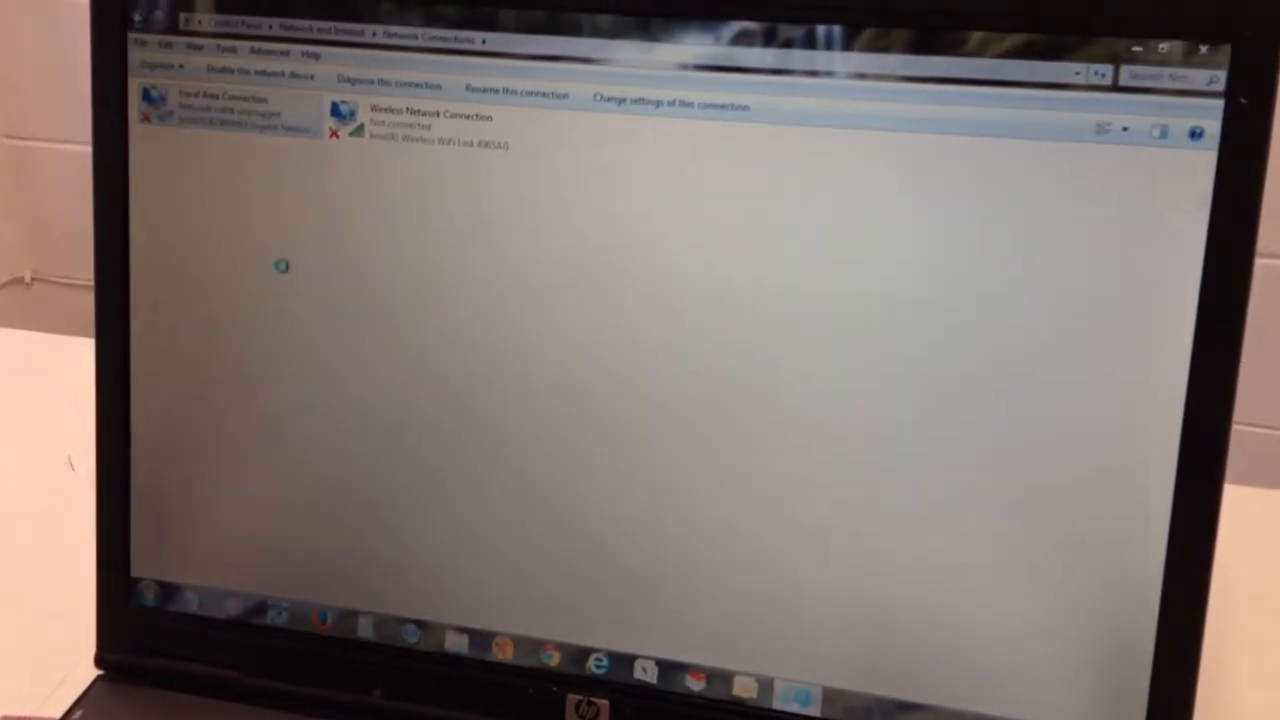
{"action": "double_click", "coordinate": [224, 114]}
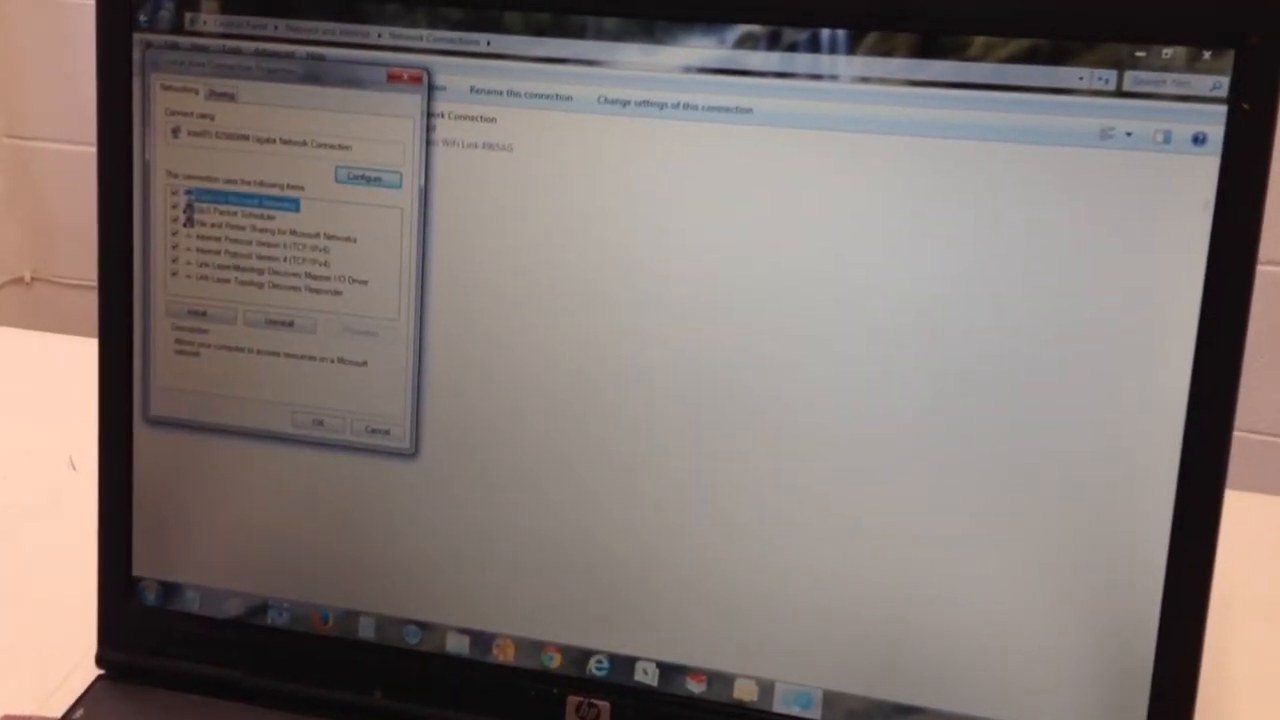
Enter the Internet Protocol Version 4 (TCP/IPv4) properties to assign a static address
{"action": "left_click", "coordinate": [250, 268]}
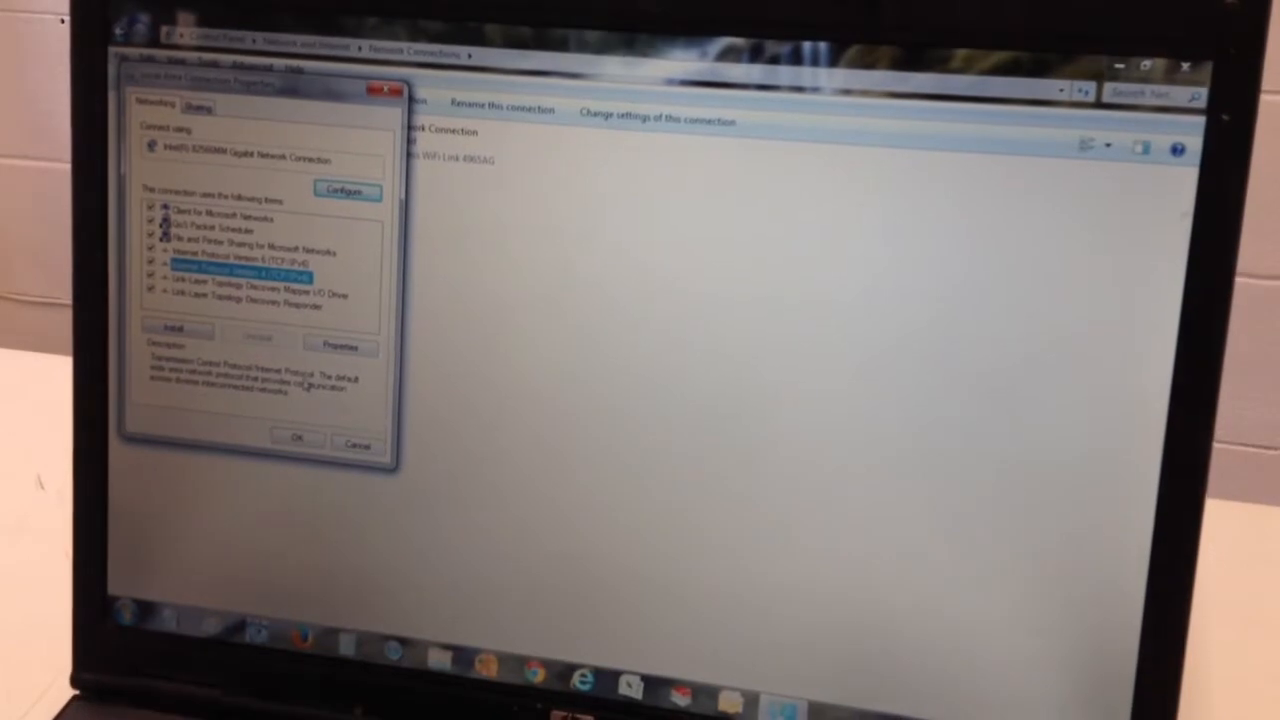
{"action": "left_click", "coordinate": [340, 348]}
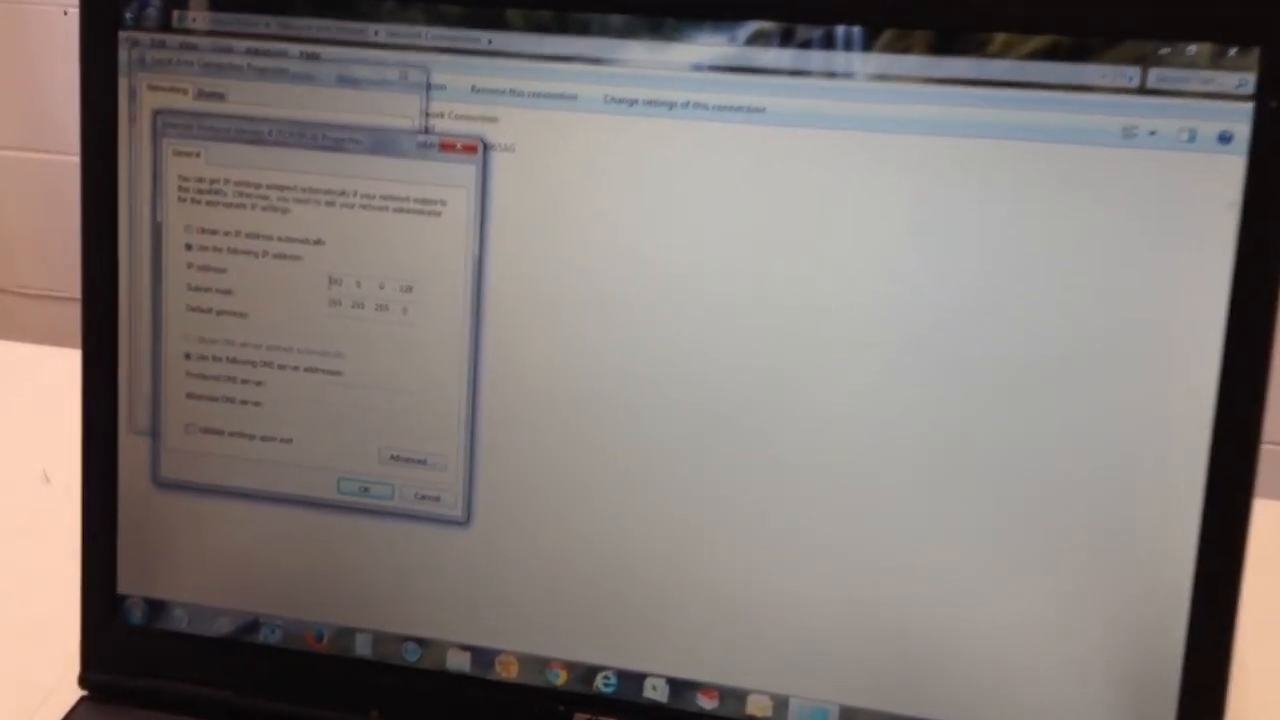
Confirm the static IPv4 address and close the Local Area Connection properties
{"action": "left_click", "coordinate": [364, 492]}
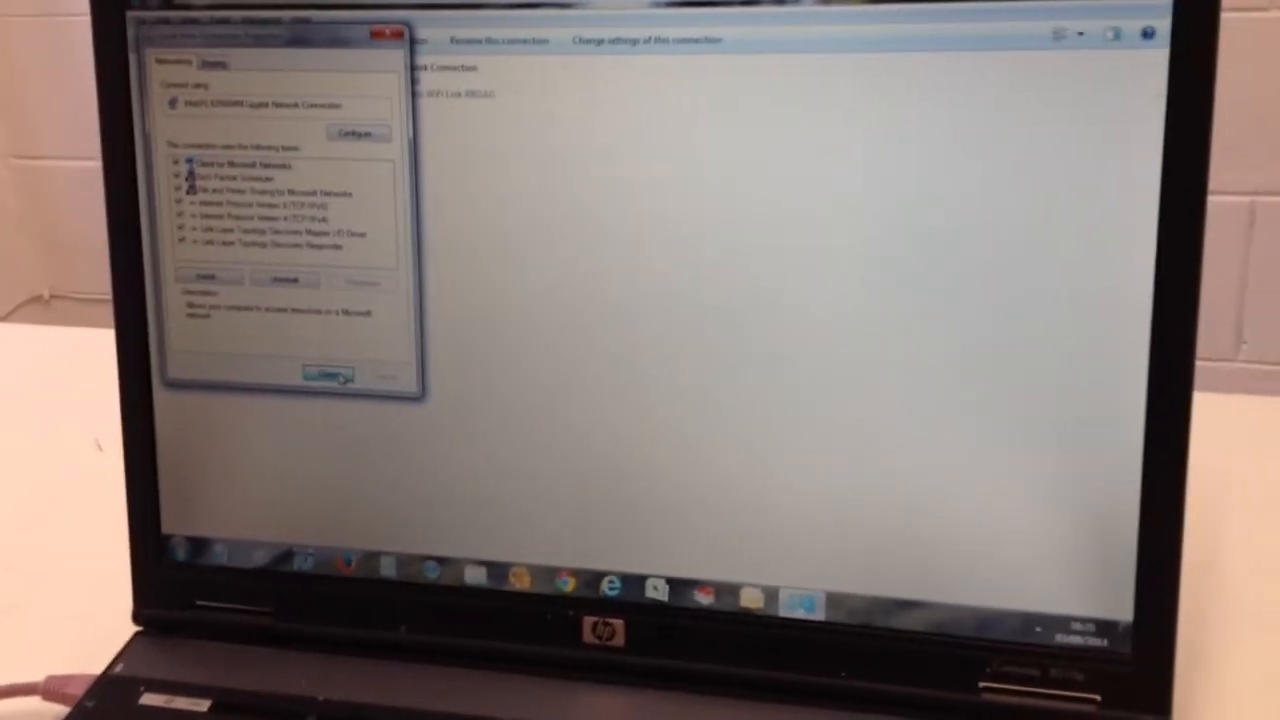
{"action": "left_click", "coordinate": [320, 376]}
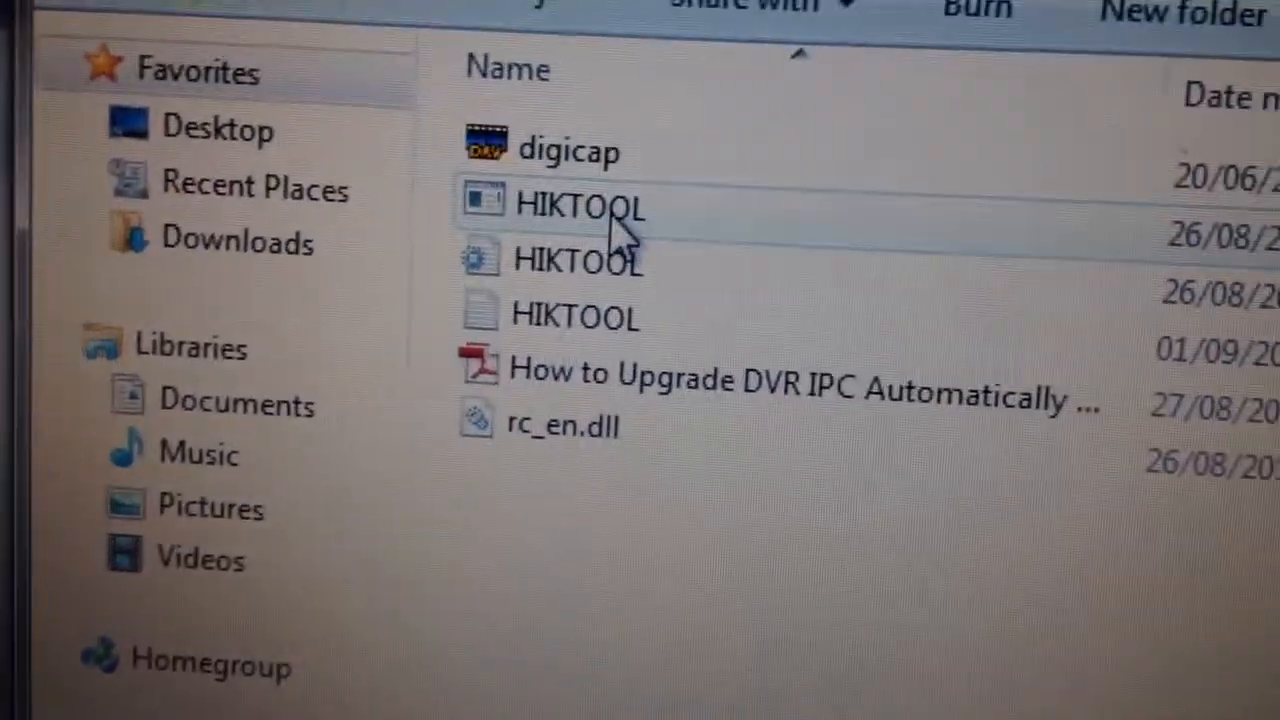
Launch the HIKTOOL Server application from the upgrade files folder
{"action": "left_click", "coordinate": [578, 206]}
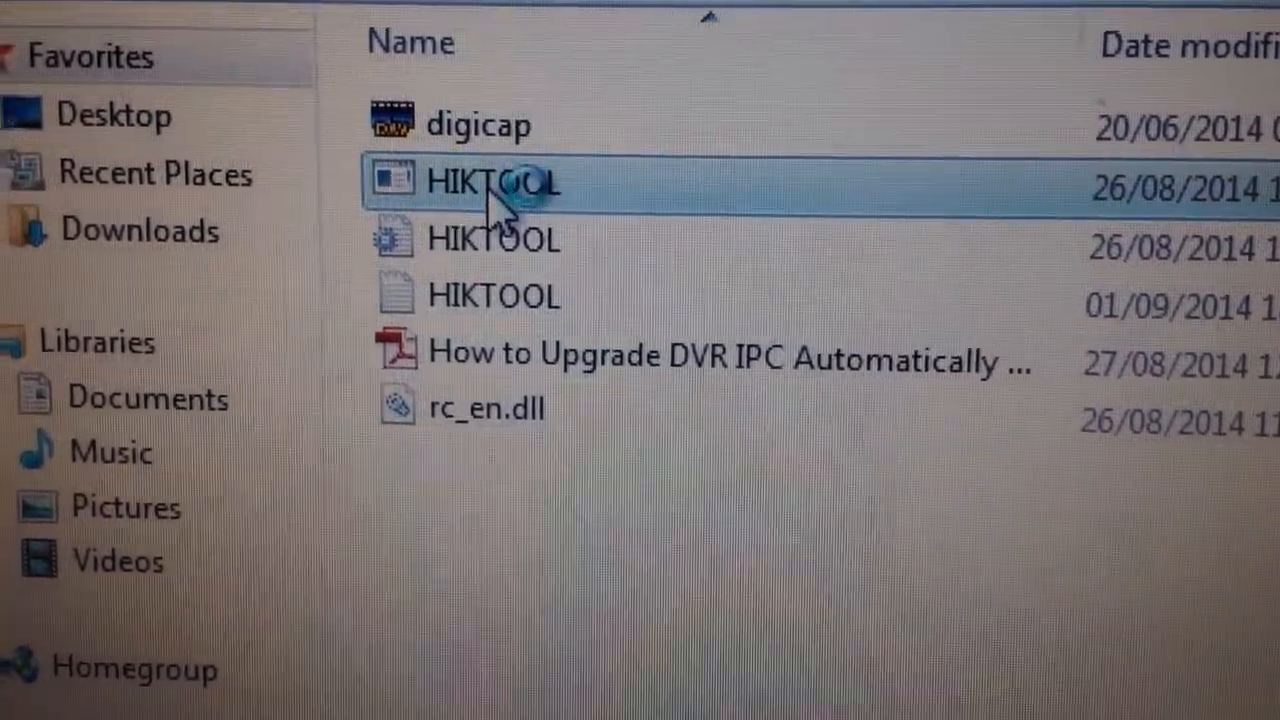
{"action": "double_click", "coordinate": [490, 184]}
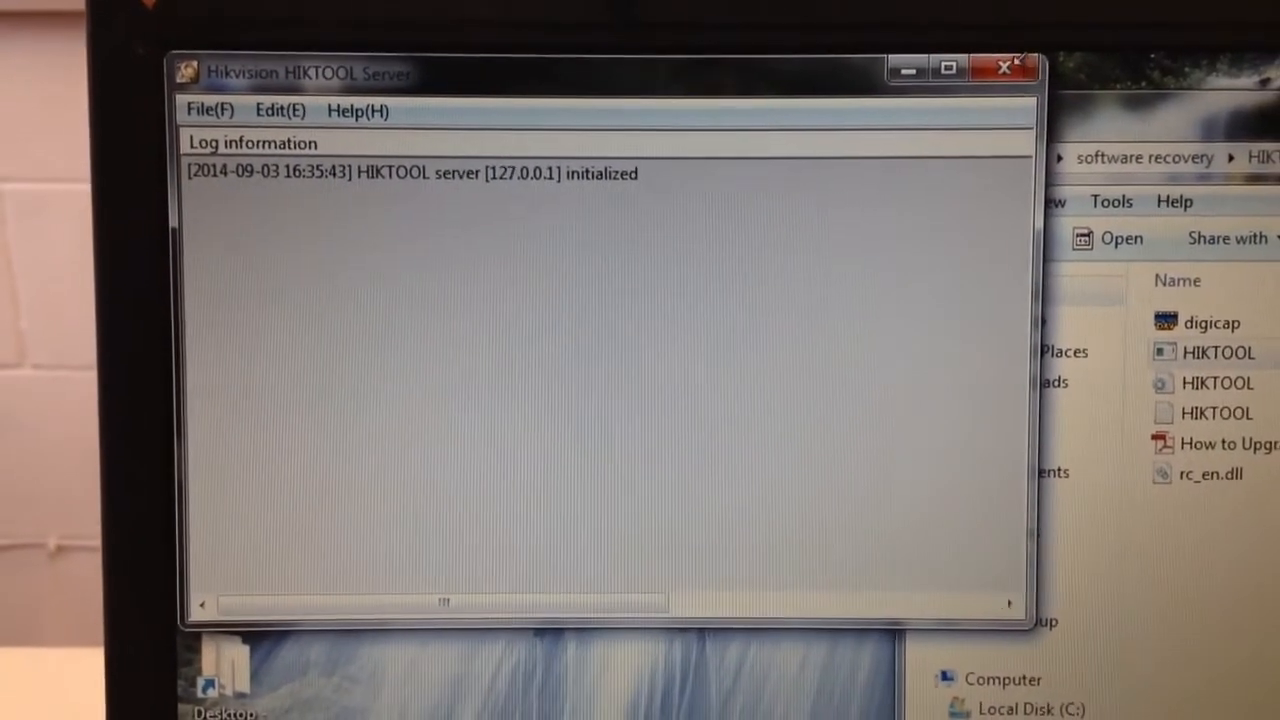
Minimize the HIKTOOL Server window after its log reports initialization on 127.0.0.1
{"action": "left_click", "coordinate": [1006, 68]}
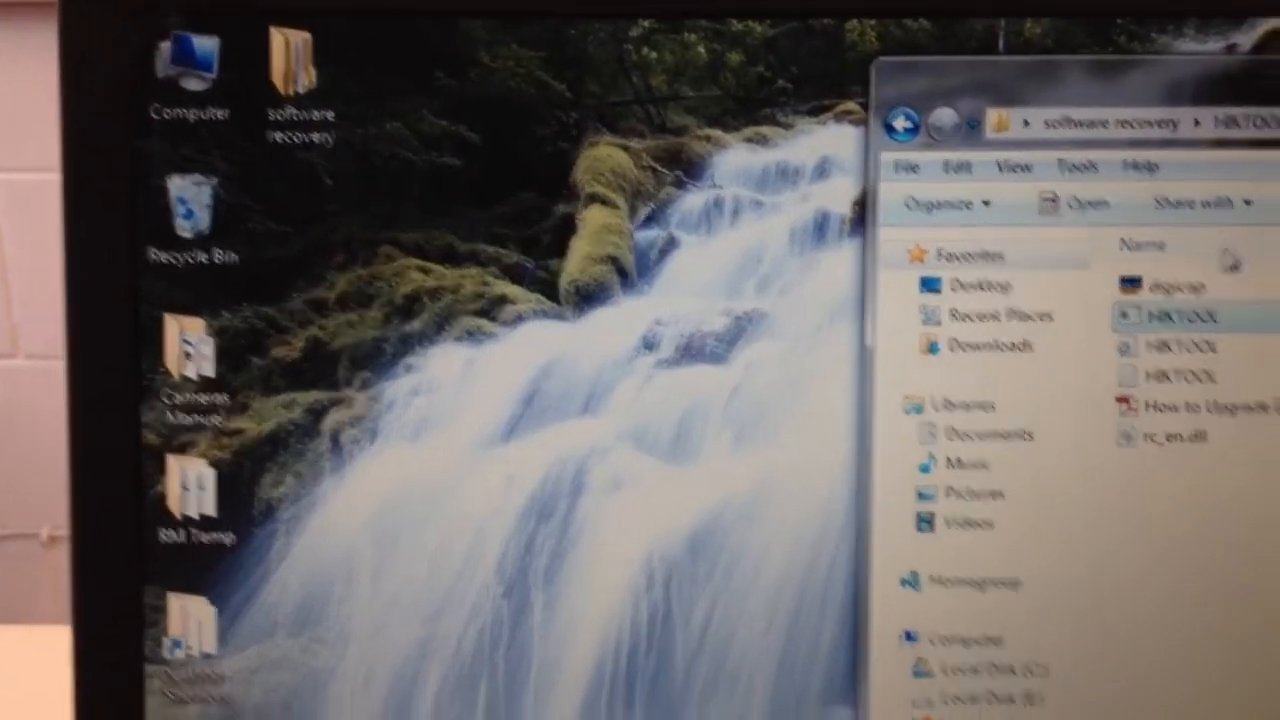